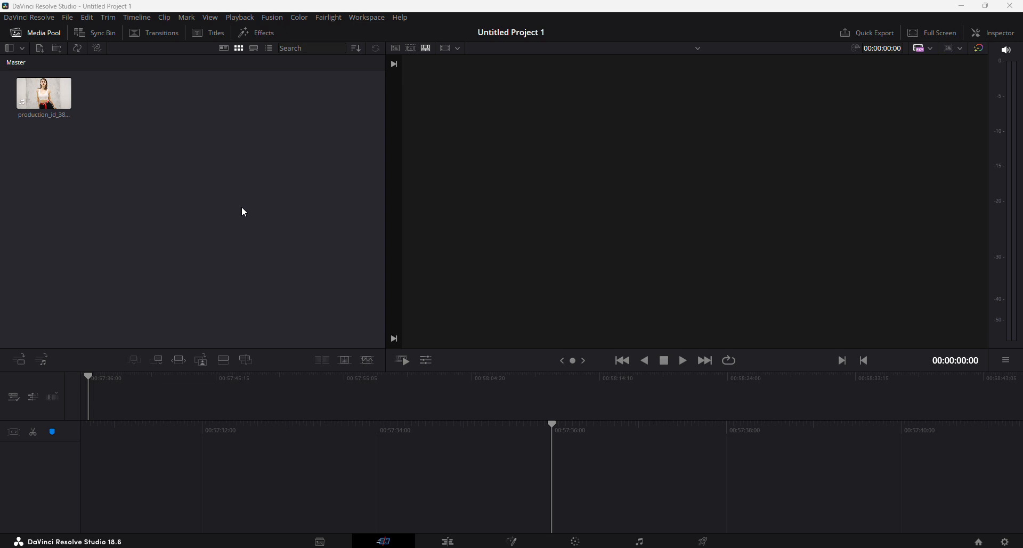
mouse_move(203, 179)
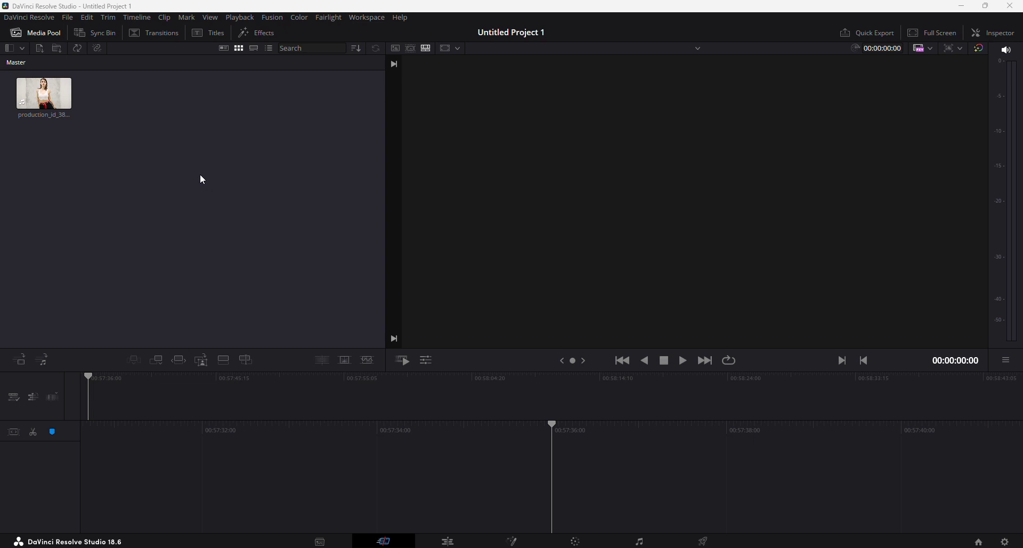
Step: Drag the dancer clip from the Media Pool onto the empty timeline, creating Timeline 1
left_click_drag(42, 94, 443, 363)
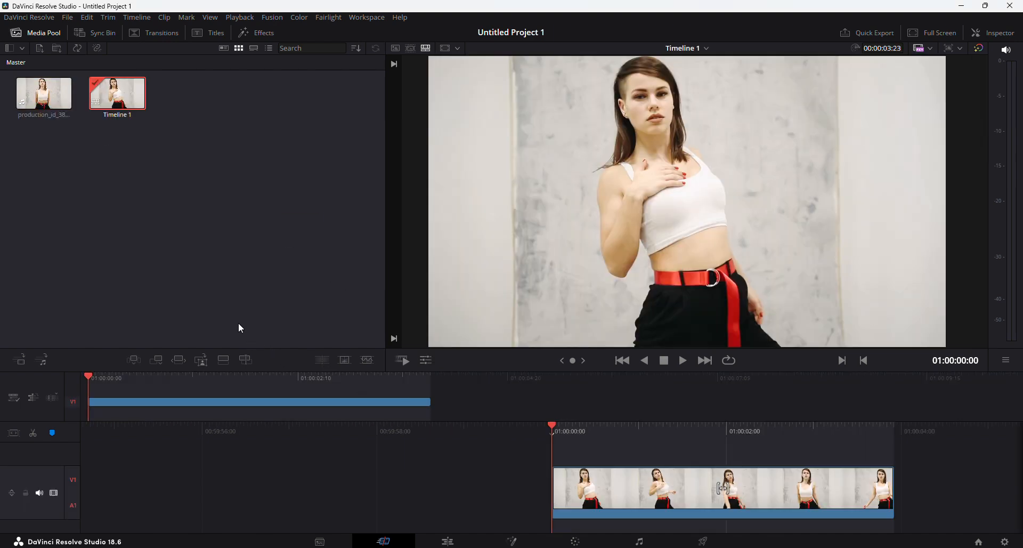
left_click(682, 360)
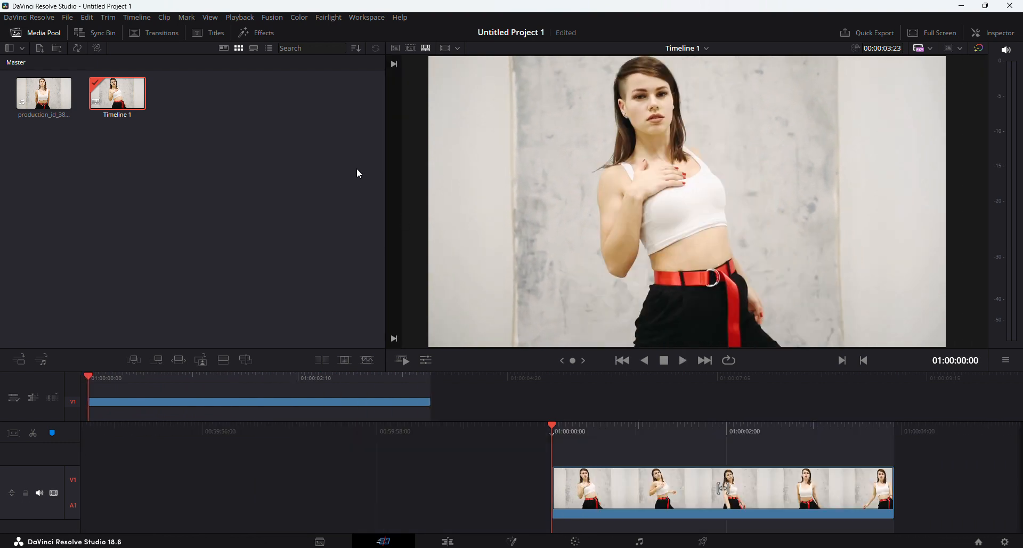
Step: Find Prism Blur in the Effects library via 'prism', apply it to the clip and show its settings
left_click(264, 32)
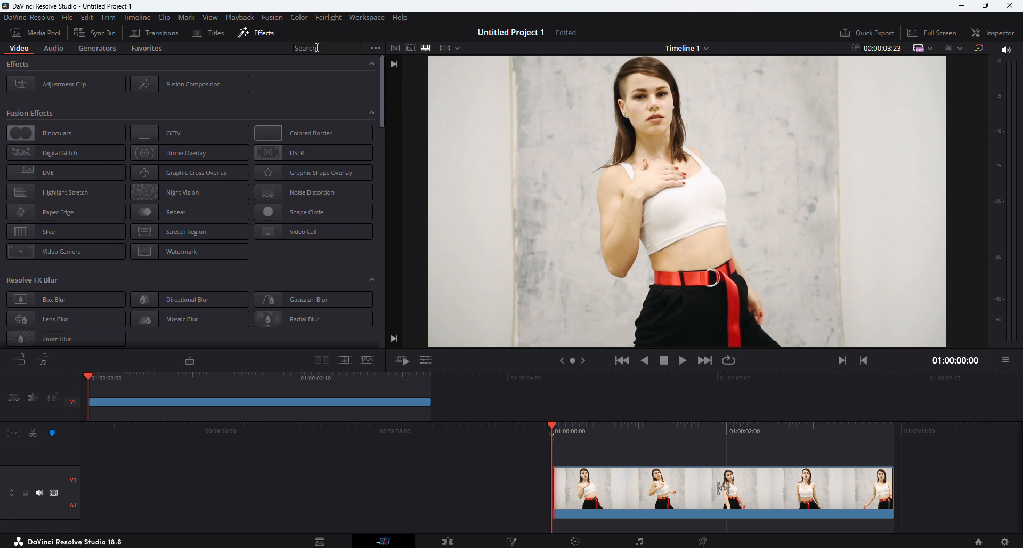
type("prism")
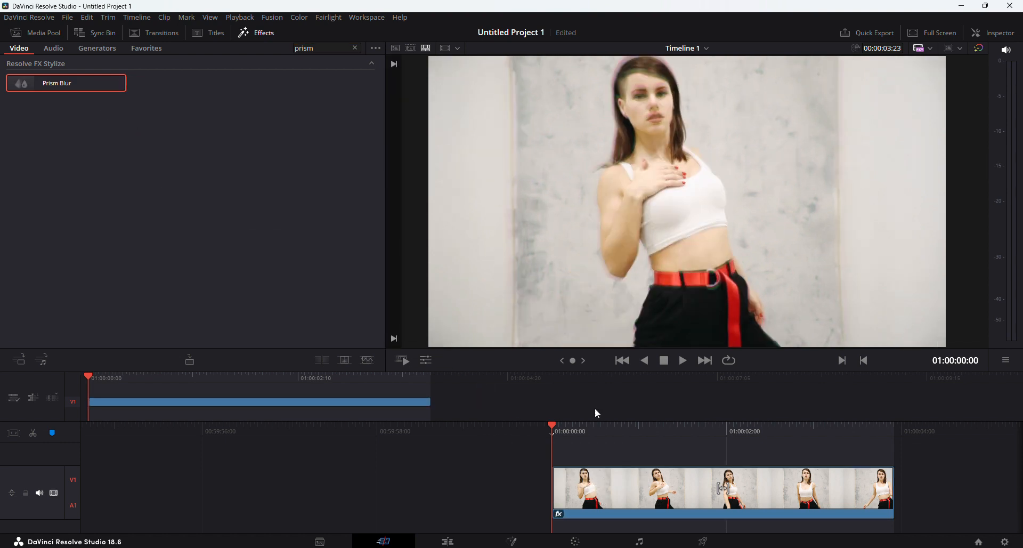
left_click(985, 32)
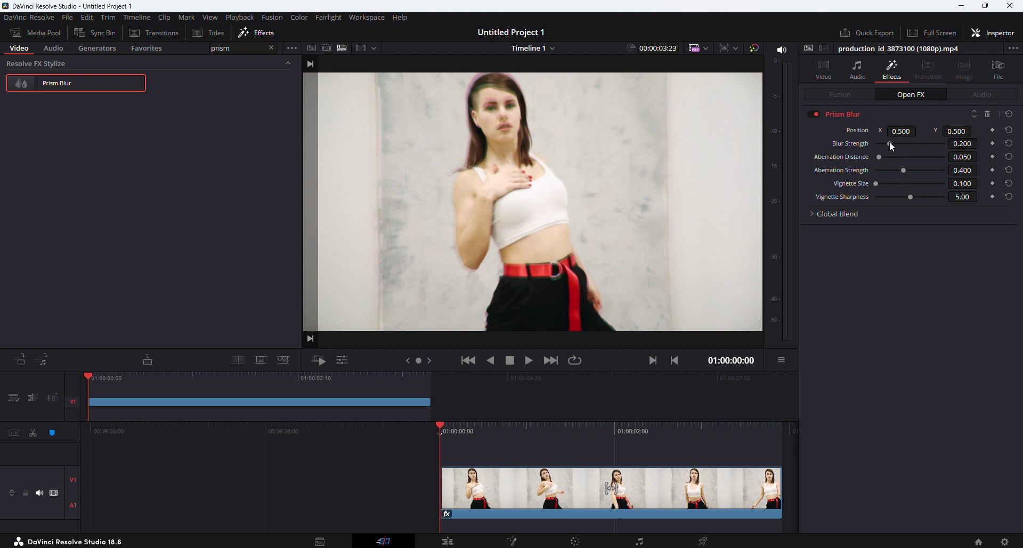
Step: Set Prism Blur strength to zero with a wider, much stronger rainbow aberration
left_click_drag(890, 144, 889, 144)
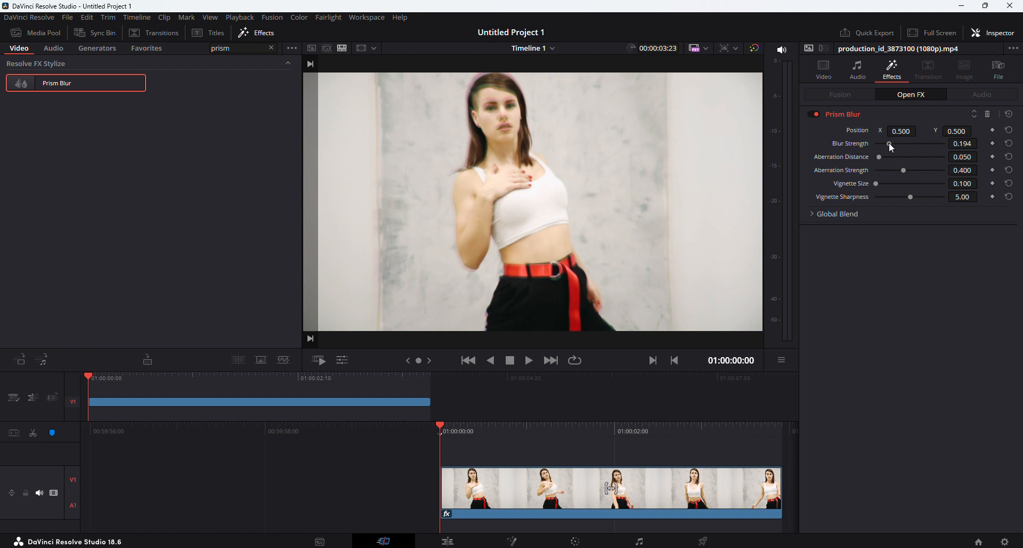
left_click_drag(889, 144, 876, 144)
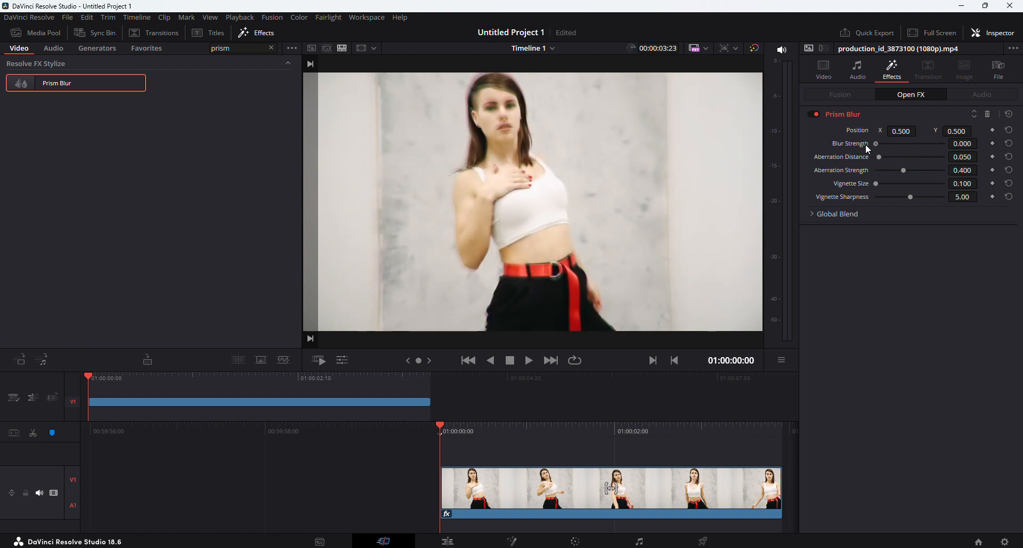
mouse_move(893, 145)
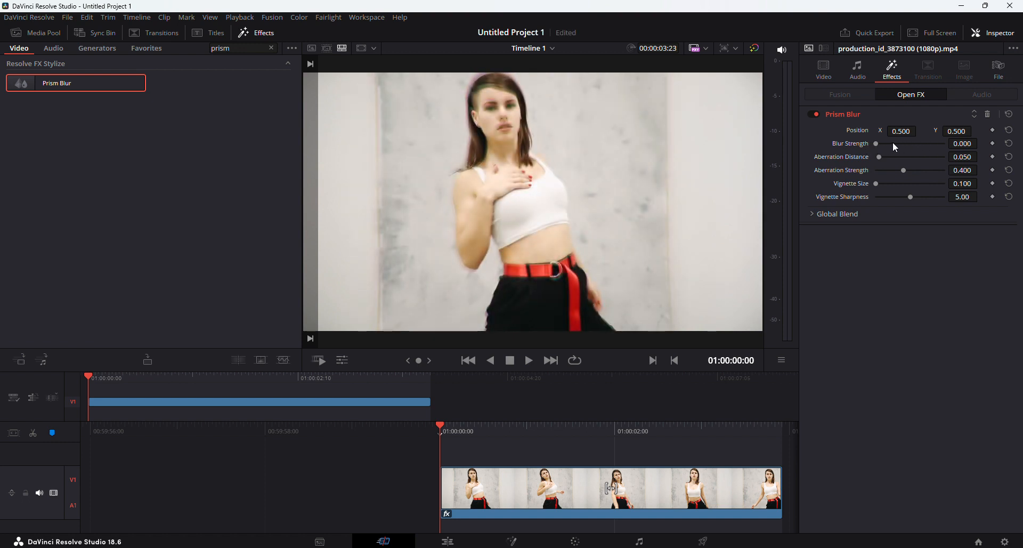
left_click_drag(879, 157, 897, 156)
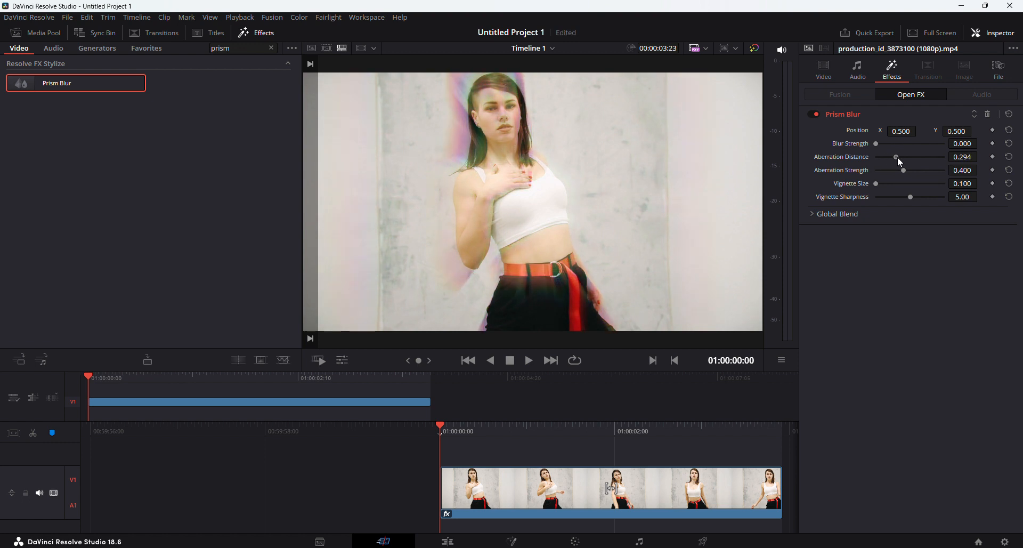
left_click_drag(896, 157, 905, 157)
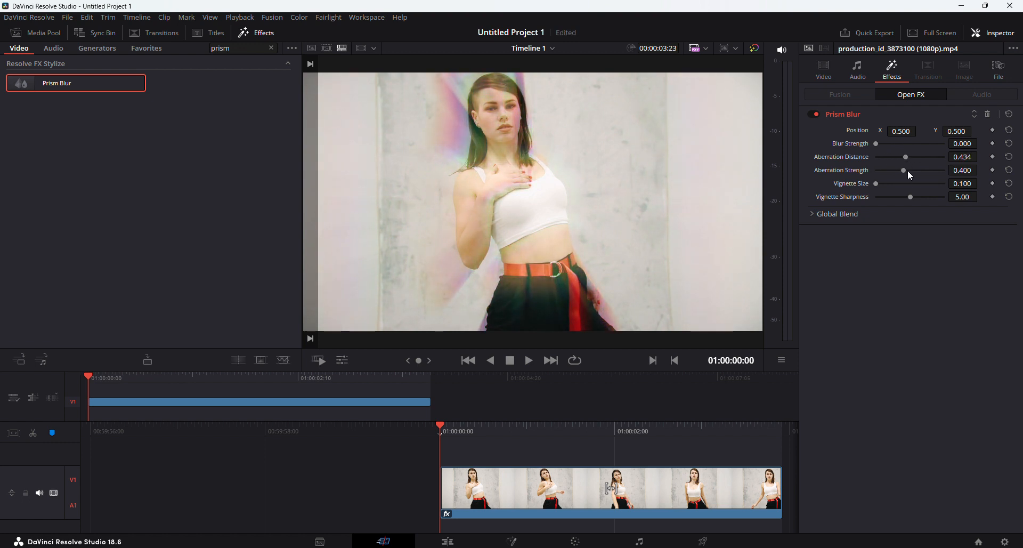
left_click_drag(904, 170, 922, 171)
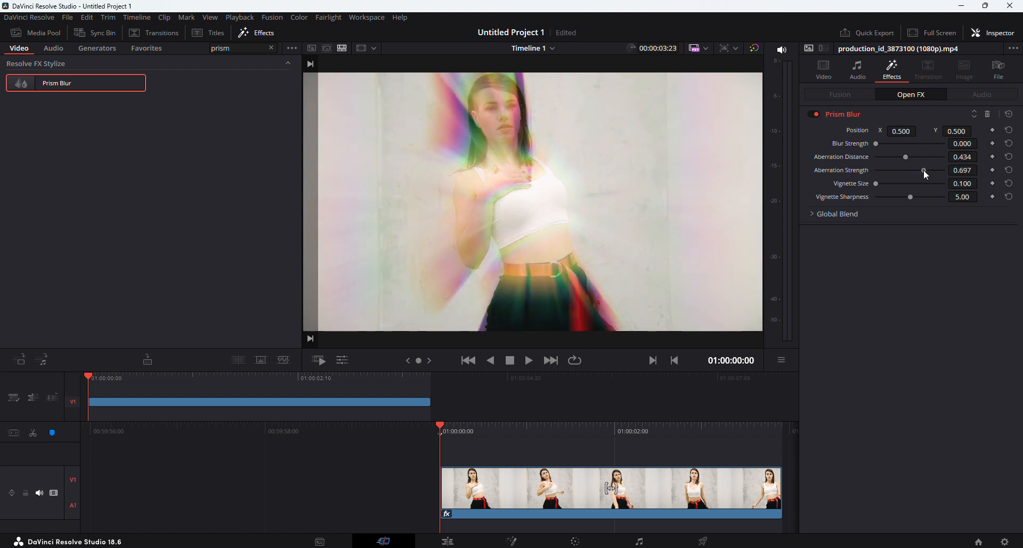
left_click_drag(924, 171, 920, 171)
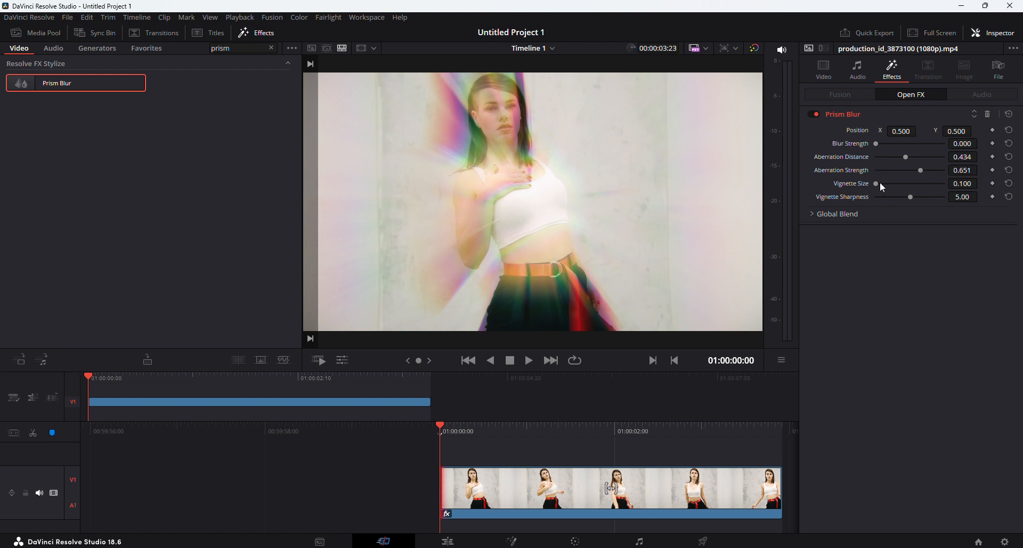
Step: Size the vignette slightly larger with about half edge softness, then play back the clip
left_click_drag(877, 184, 901, 183)
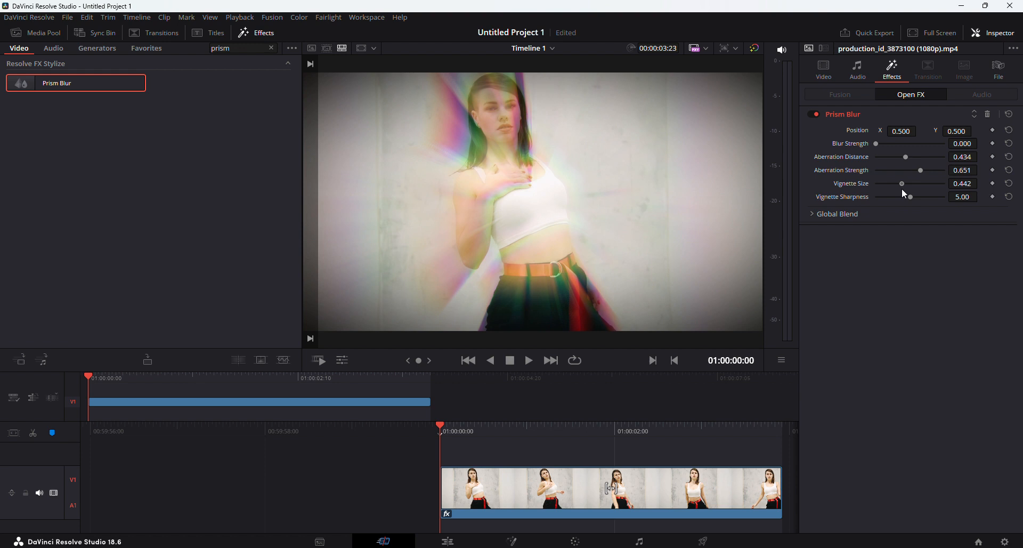
left_click_drag(903, 183, 885, 184)
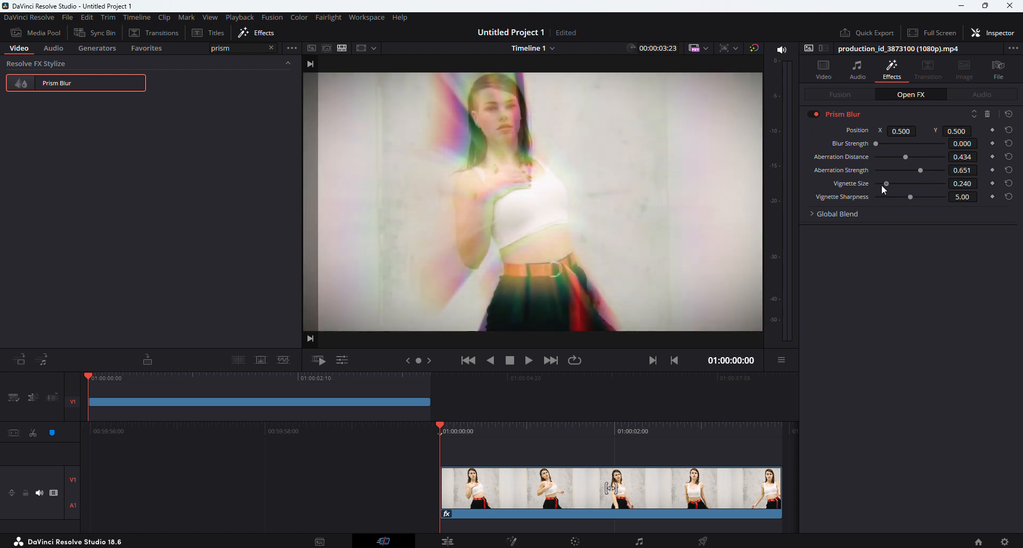
left_click_drag(886, 184, 895, 183)
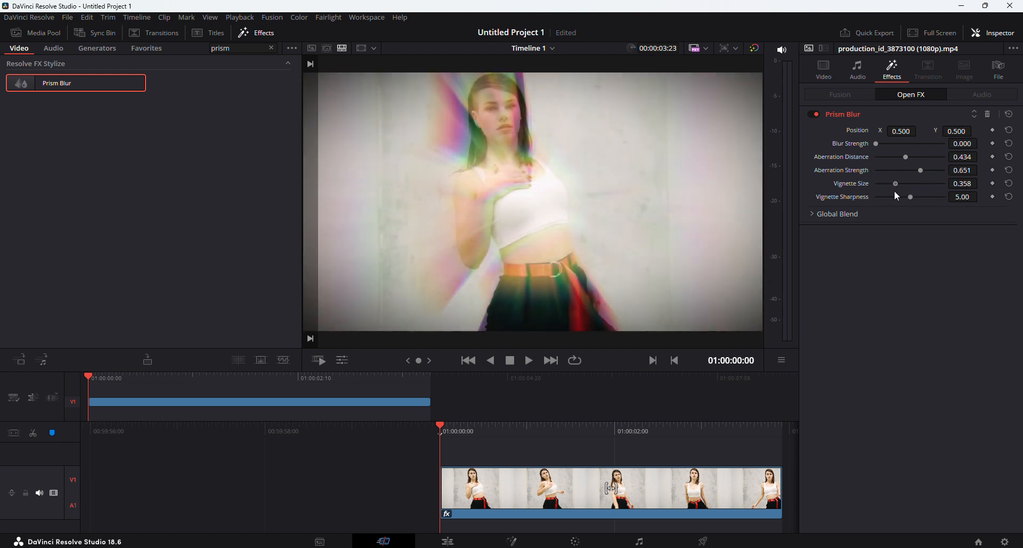
left_click_drag(897, 183, 894, 183)
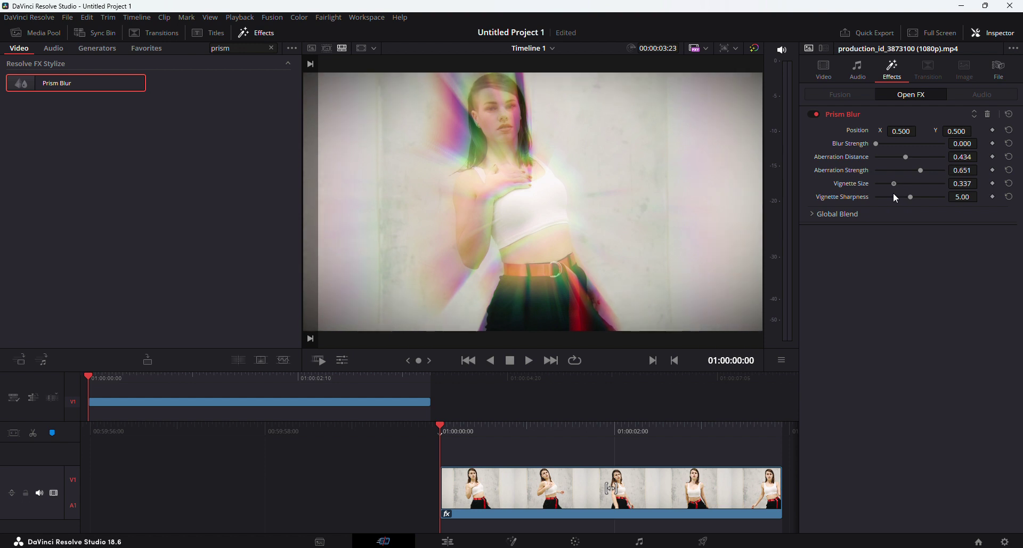
left_click_drag(910, 196, 944, 196)
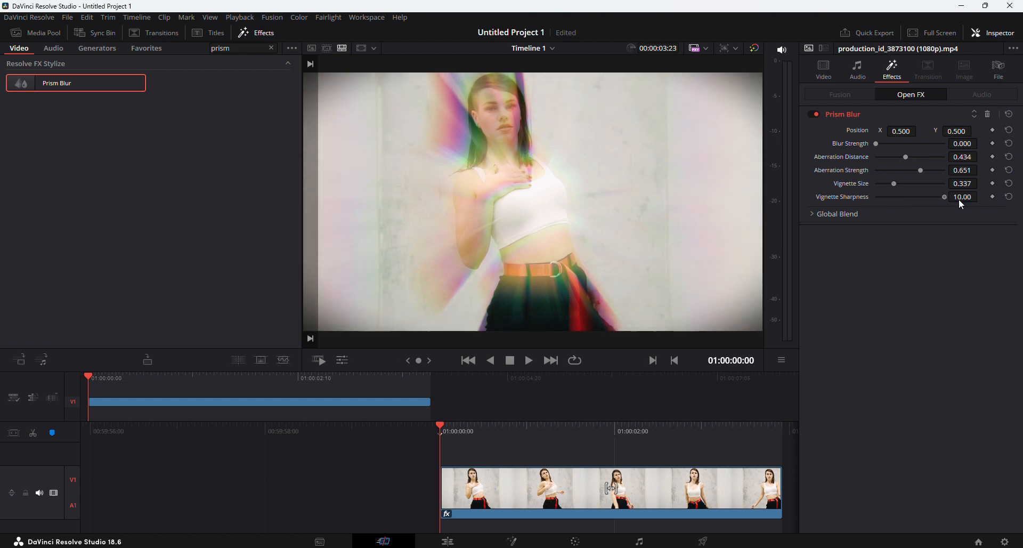
left_click_drag(944, 196, 909, 197)
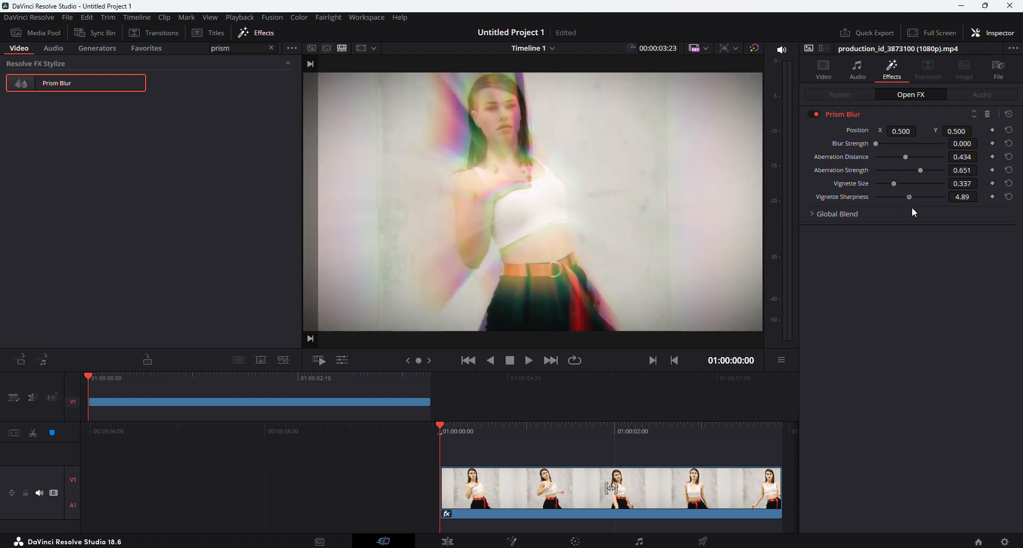
left_click_drag(909, 196, 913, 196)
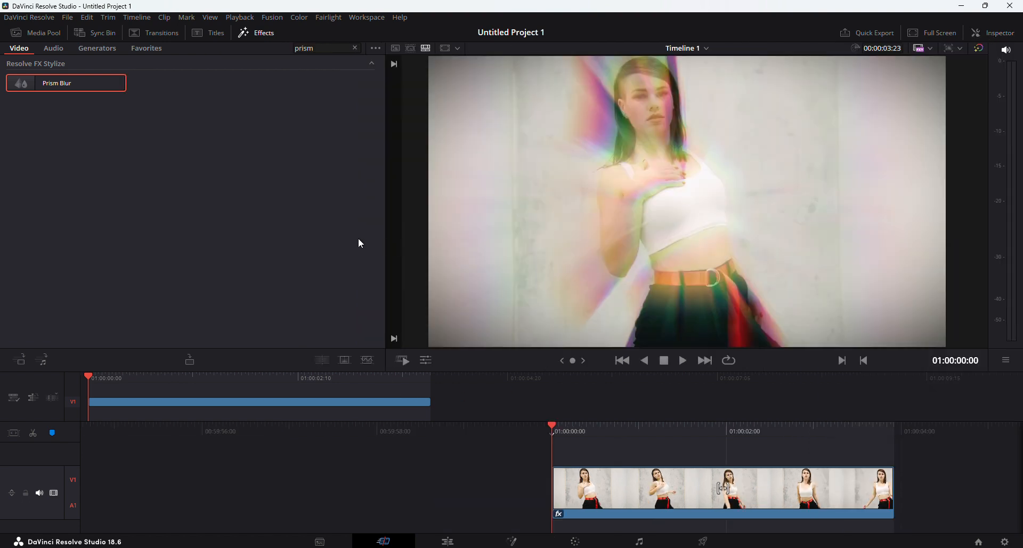
left_click(682, 361)
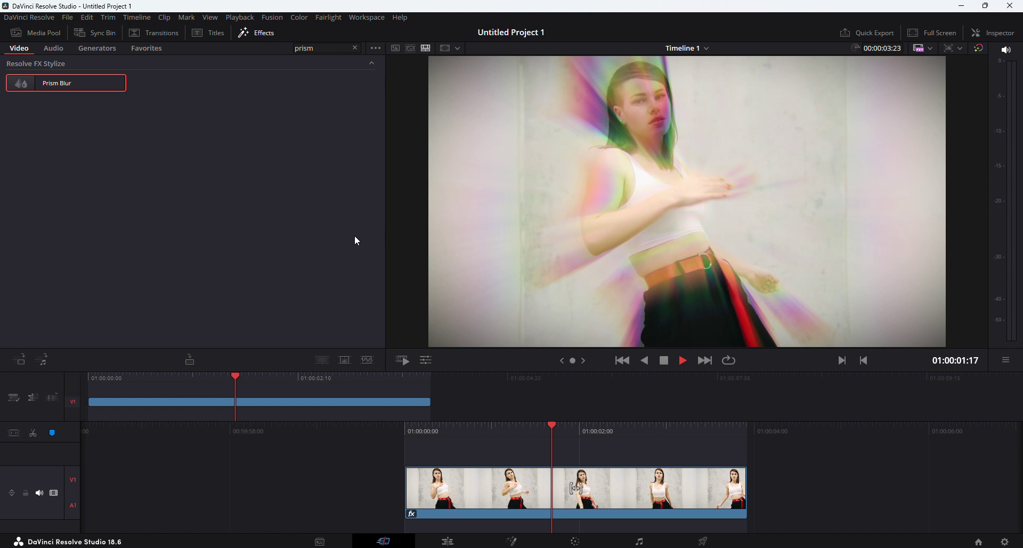